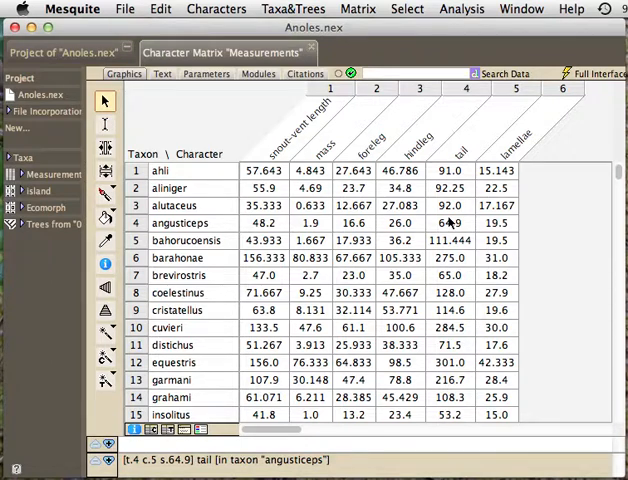
- List the six Measurements characters in their own window and bring up the Columns choices
left_click(172, 188)
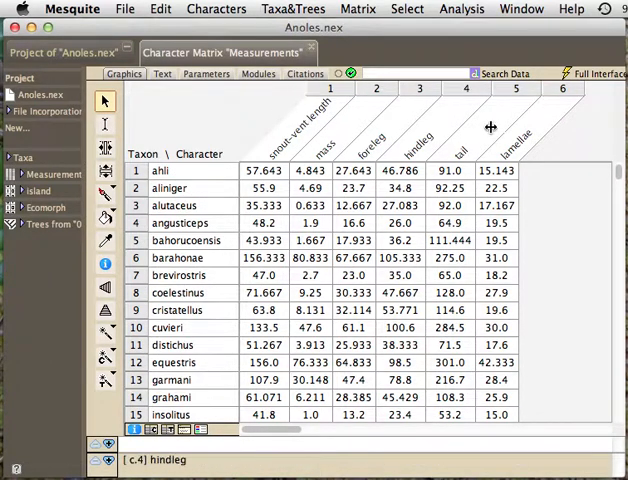
mouse_move(432, 122)
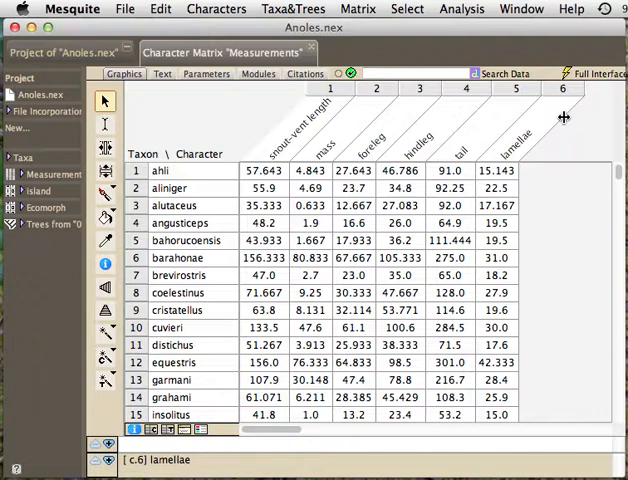
left_click(216, 8)
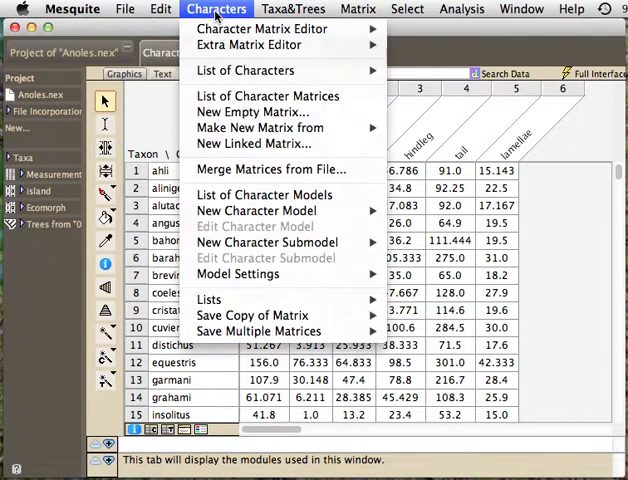
mouse_move(246, 70)
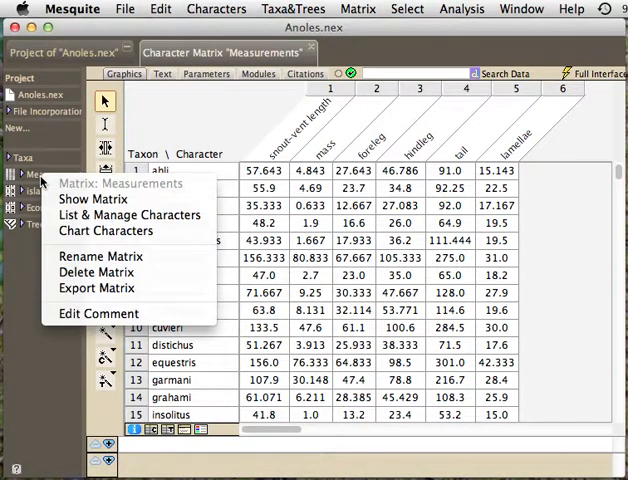
mouse_move(128, 216)
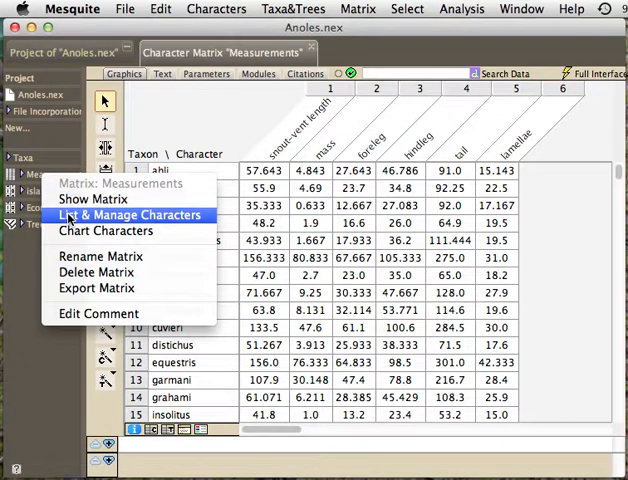
left_click(128, 216)
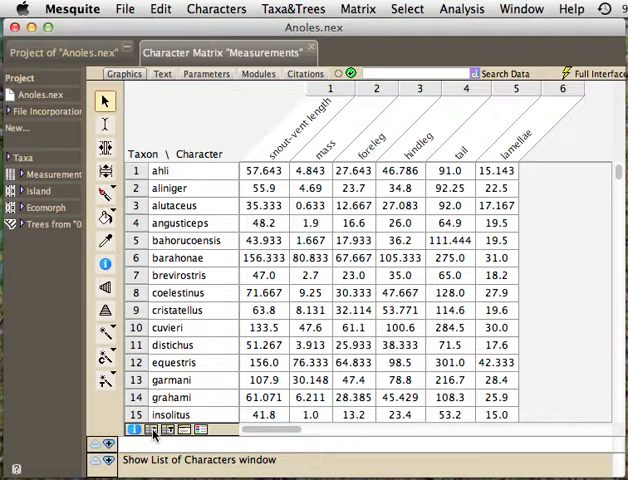
left_click(152, 430)
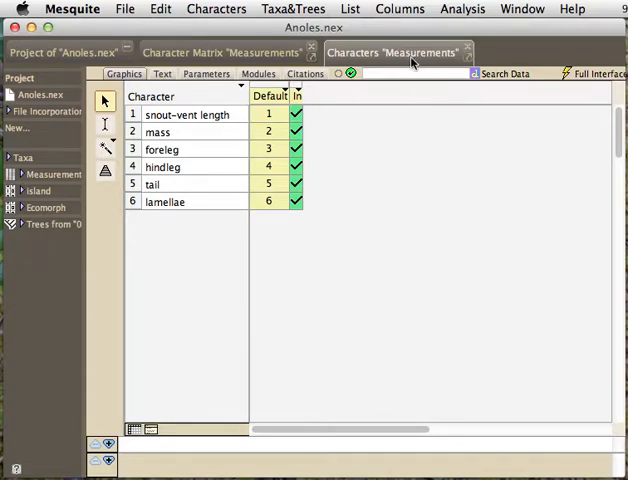
left_click(400, 8)
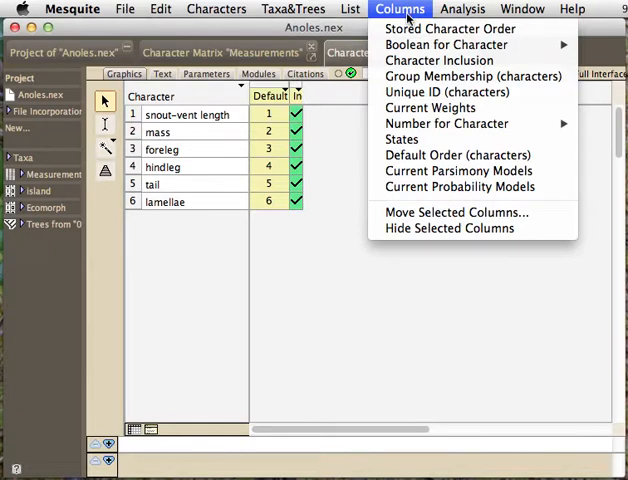
mouse_move(470, 76)
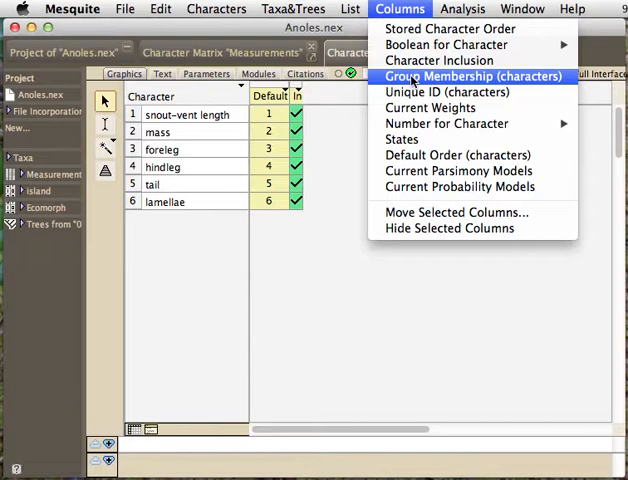
- Add the Group Membership (characters) column, showing ? for all six characters
left_click(472, 76)
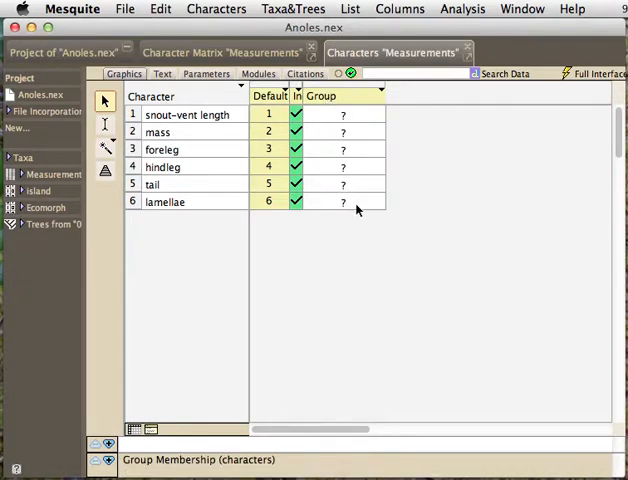
mouse_move(378, 228)
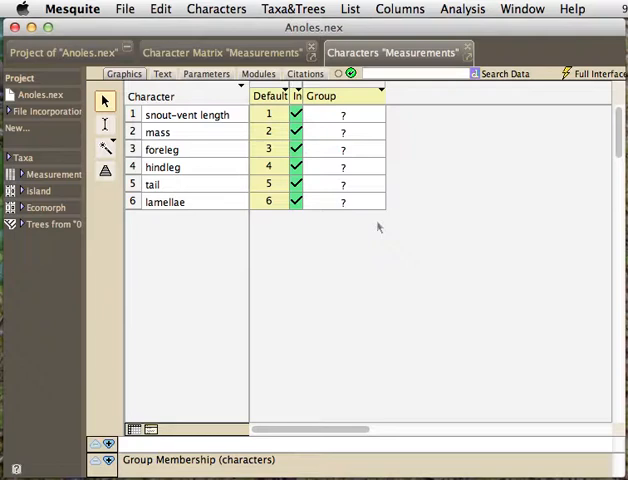
mouse_move(428, 160)
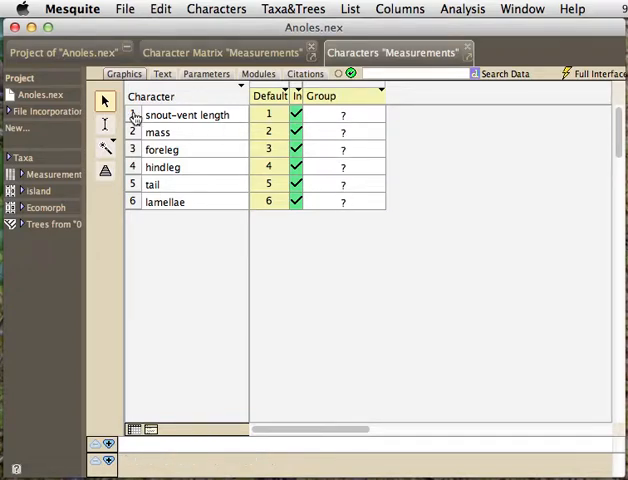
- Create a brownish character group named First Group from snout-vent length and mass
left_click(186, 114)
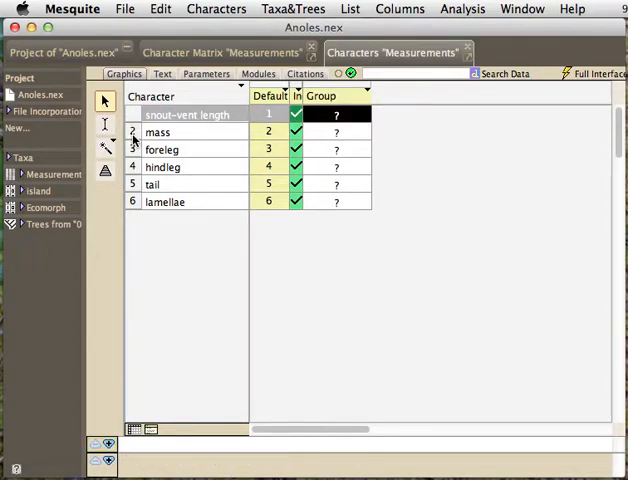
left_click(156, 132)
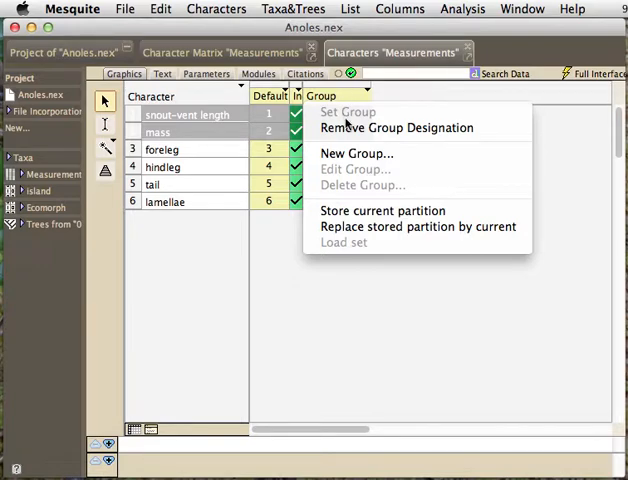
left_click(356, 152)
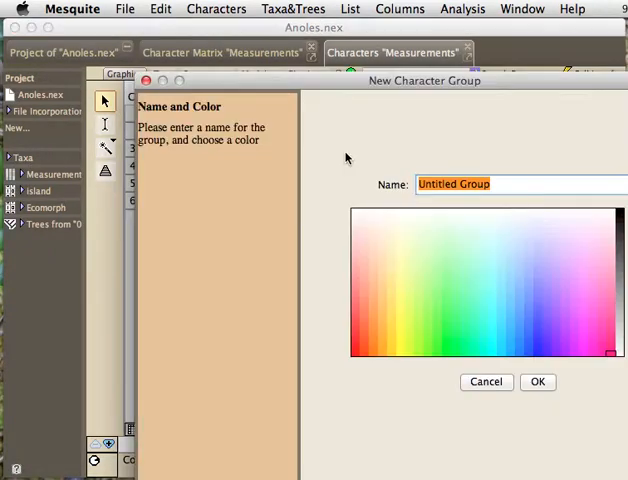
left_click_drag(424, 80, 338, 68)
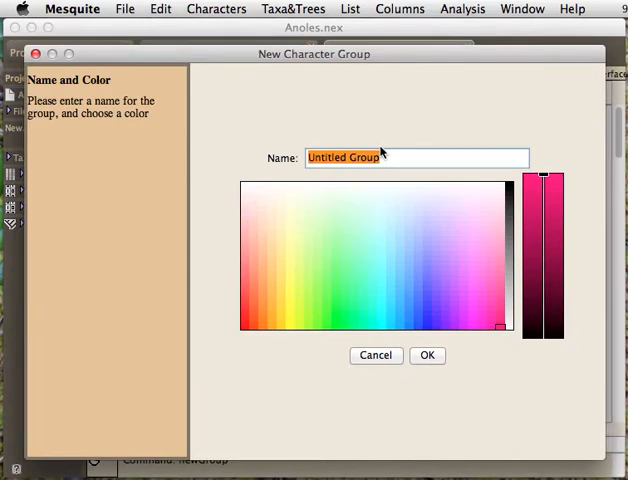
type("First Group")
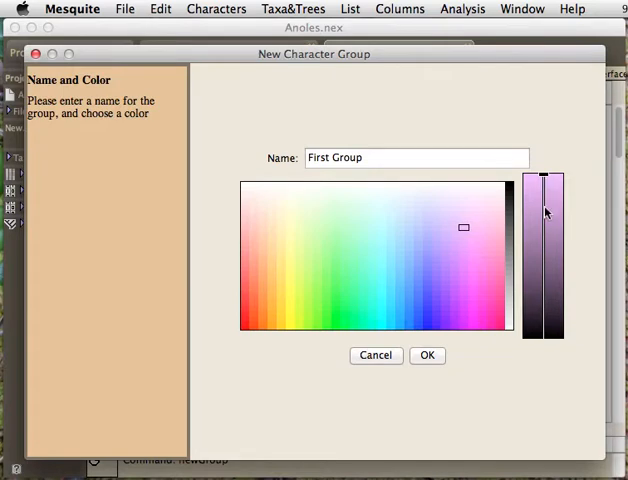
left_click_drag(544, 210, 544, 228)
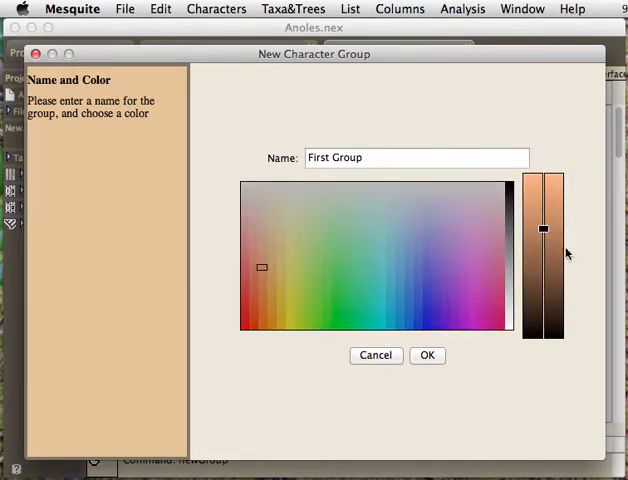
left_click(428, 356)
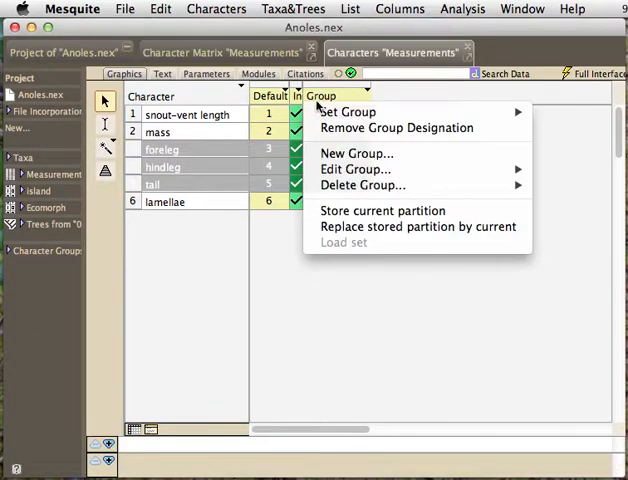
mouse_move(348, 112)
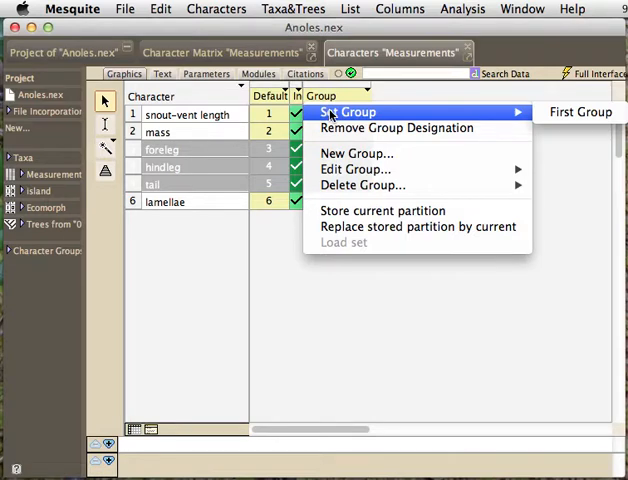
mouse_move(580, 112)
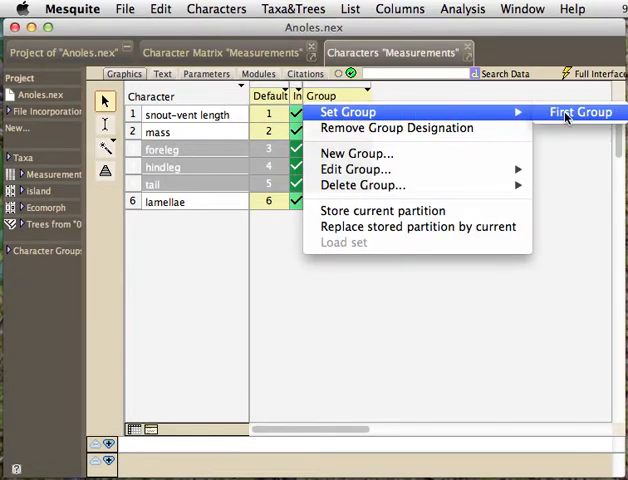
- Create Second Group for foreleg, hindleg and tail, then select lamellae
left_click(580, 112)
type("S")
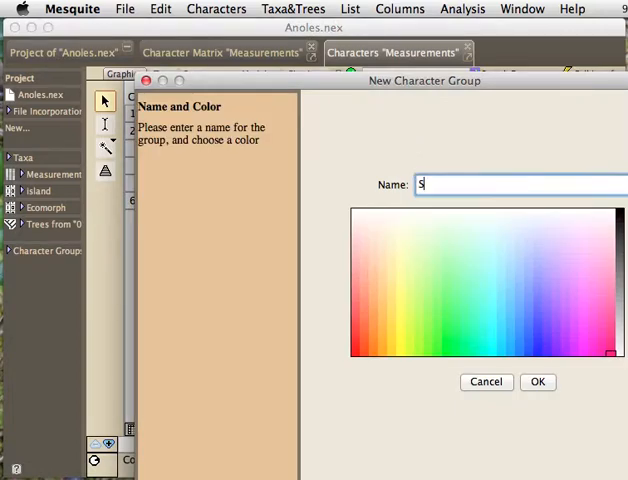
type("econd Group")
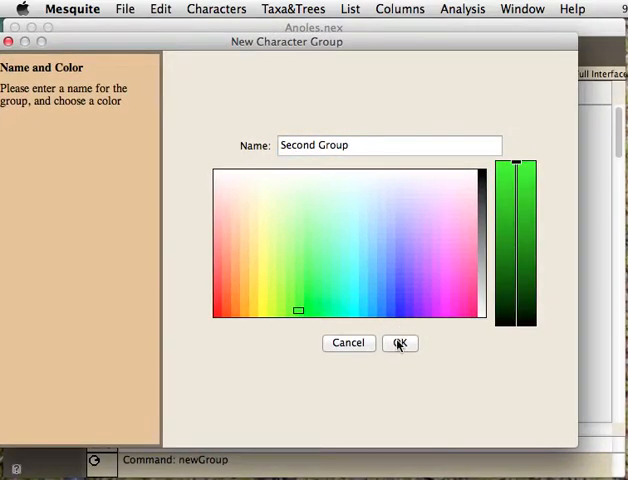
left_click(400, 344)
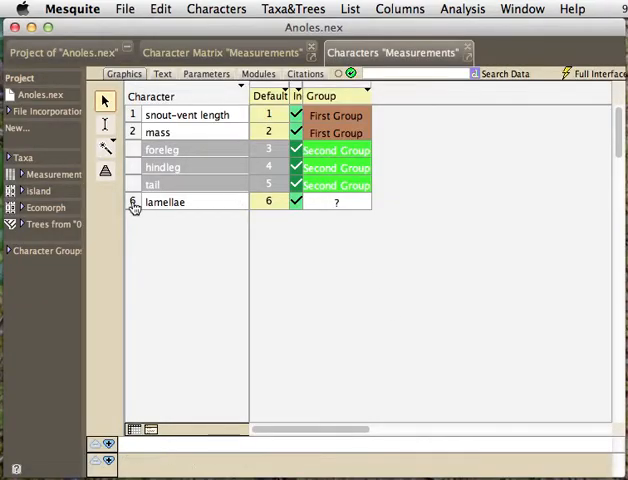
- Put lamellae into a new blue group named Third Group
left_click(322, 96)
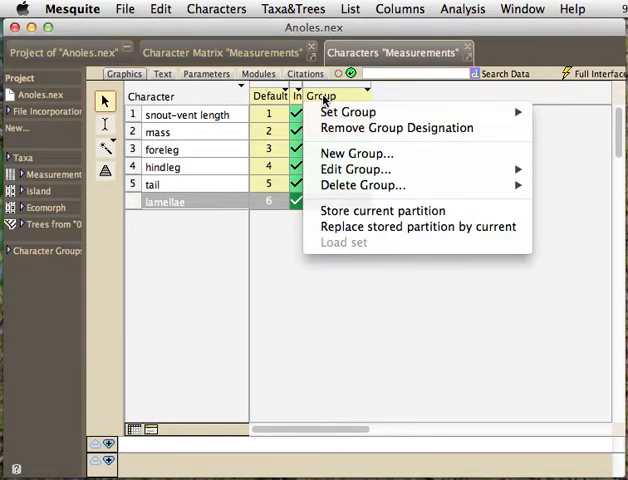
left_click(356, 152)
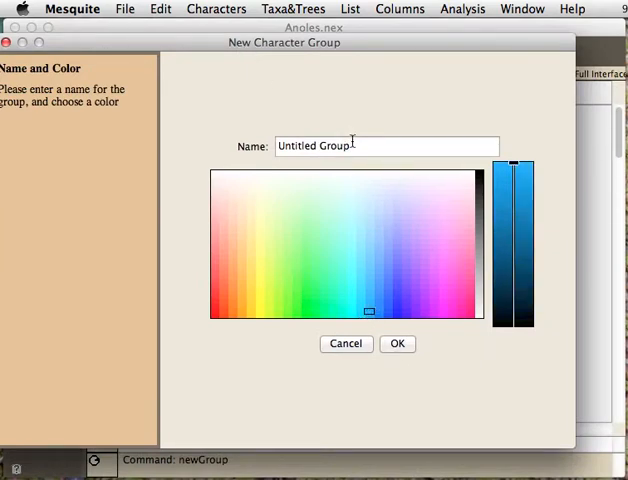
double_click(296, 146)
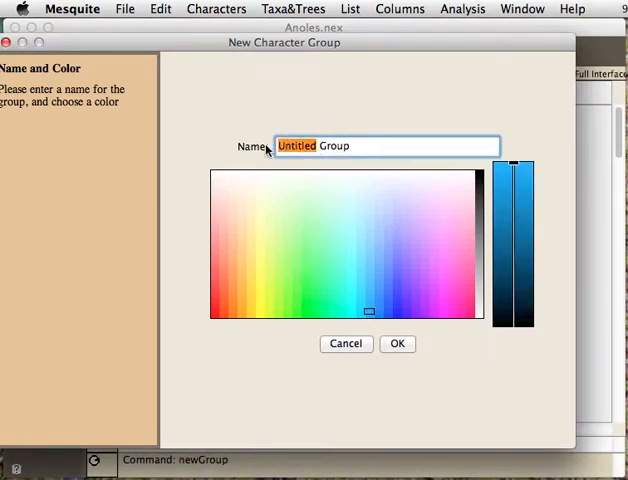
type("Group")
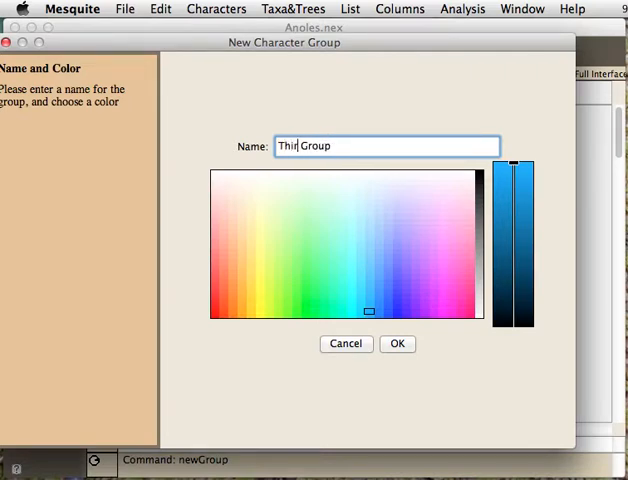
left_click(396, 344)
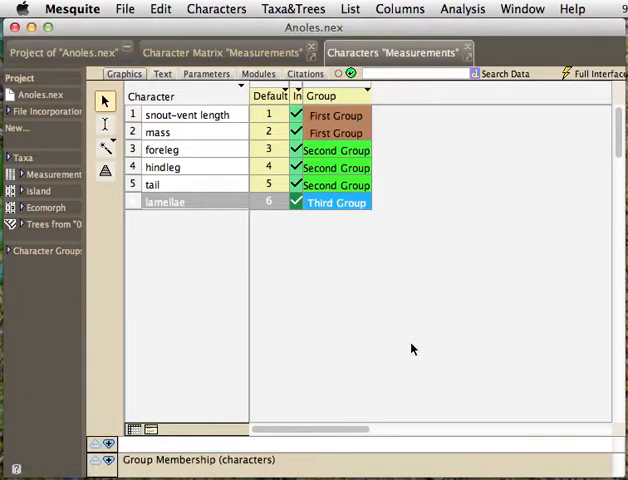
left_click(336, 96)
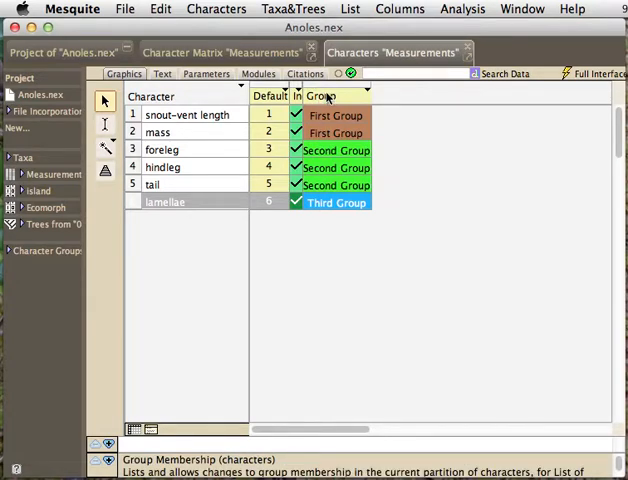
- Store the current three-group character partition under a name beginning 'Sta' (Standard Group)
left_click(348, 96)
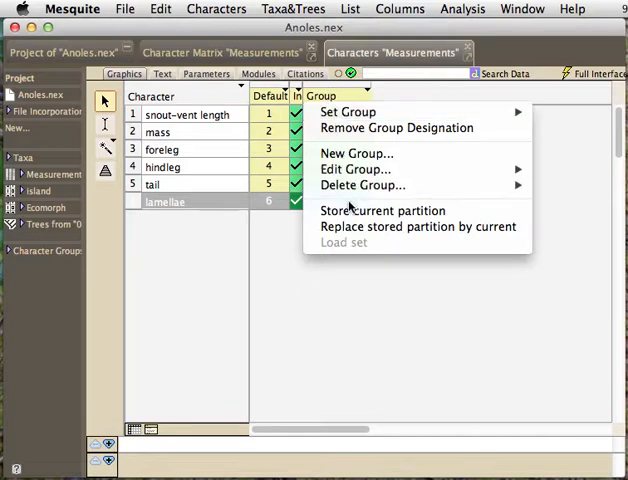
mouse_move(382, 210)
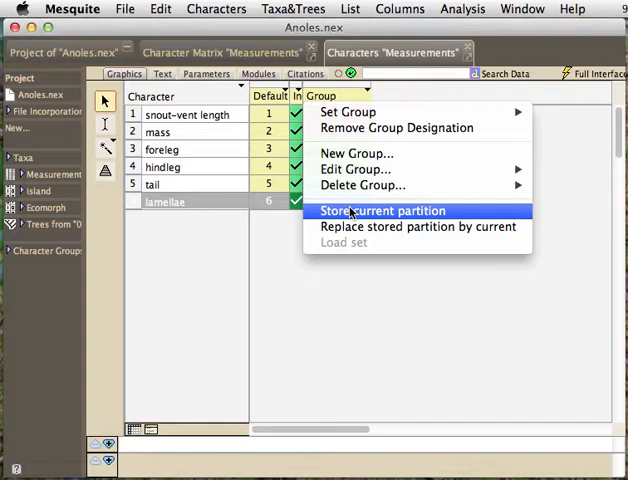
left_click(382, 210)
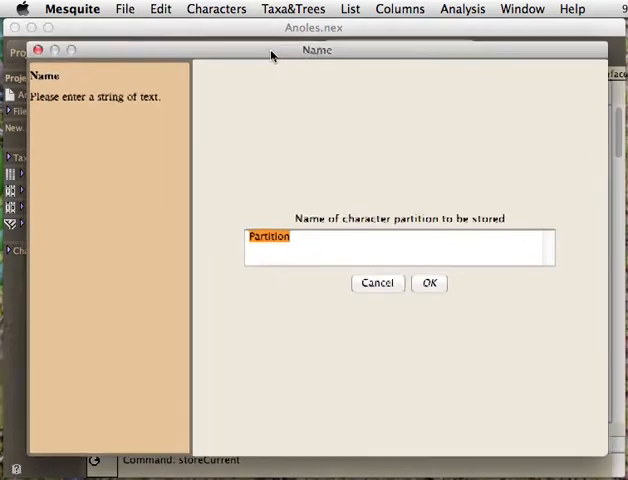
type("Standard Grou")
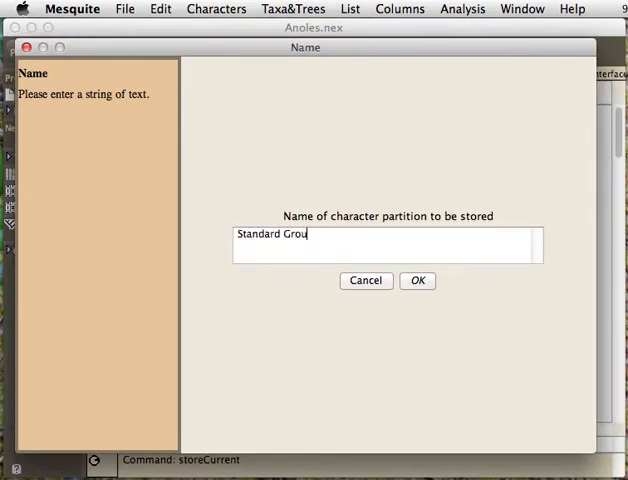
left_click(416, 280)
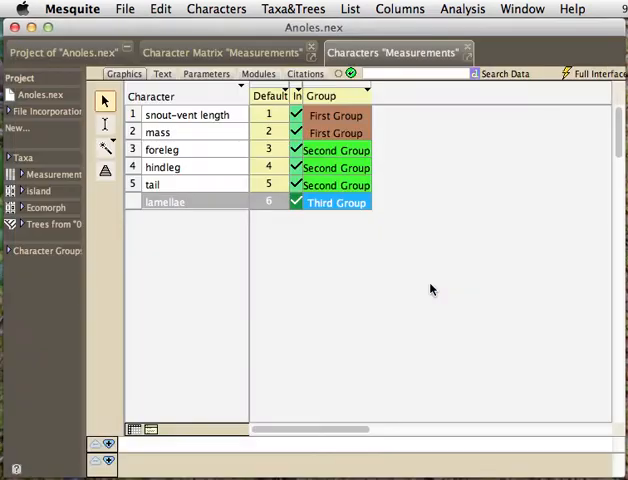
left_click(430, 290)
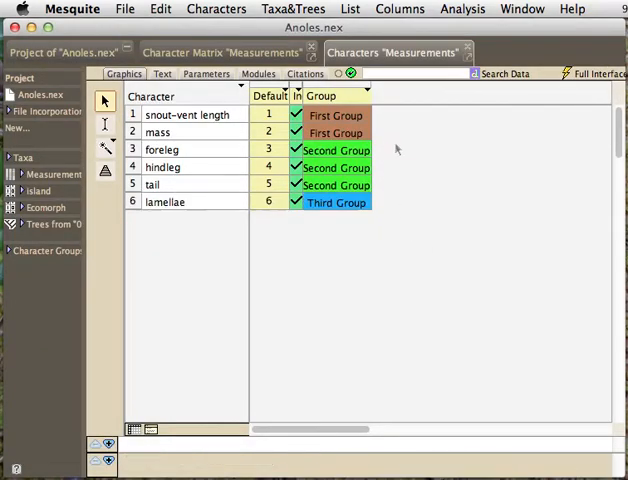
left_click(366, 96)
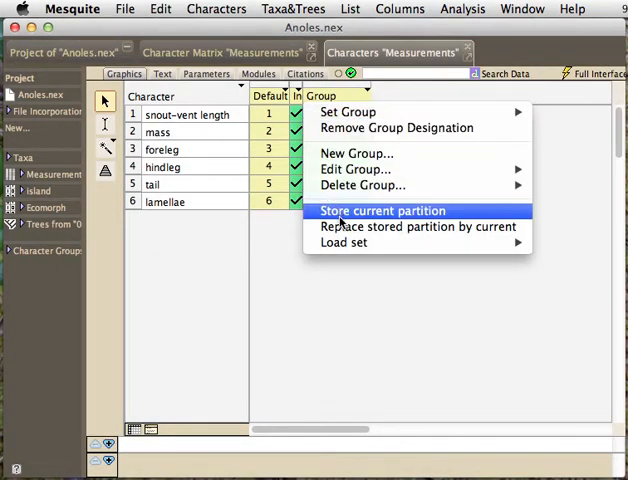
mouse_move(344, 242)
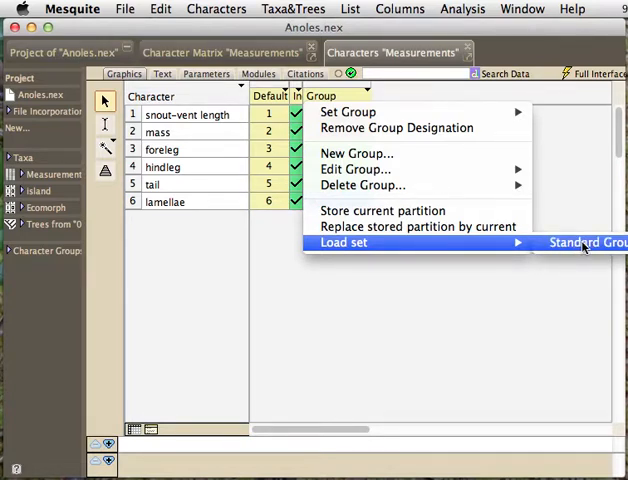
mouse_move(578, 260)
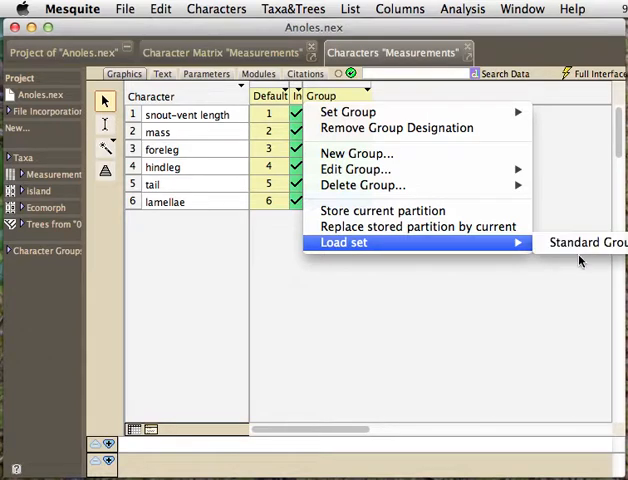
mouse_move(418, 228)
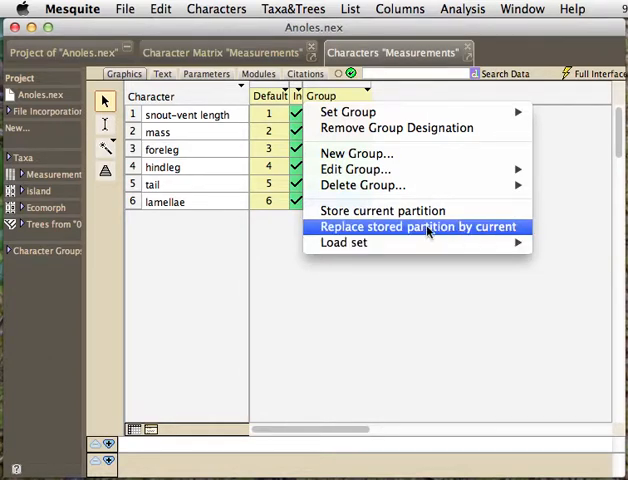
mouse_move(382, 210)
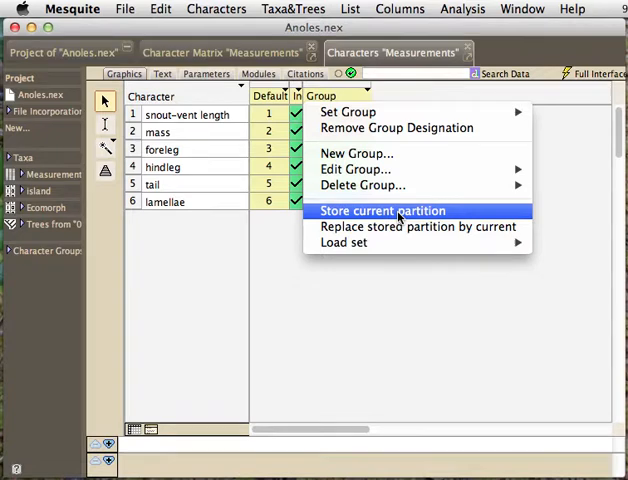
mouse_move(344, 242)
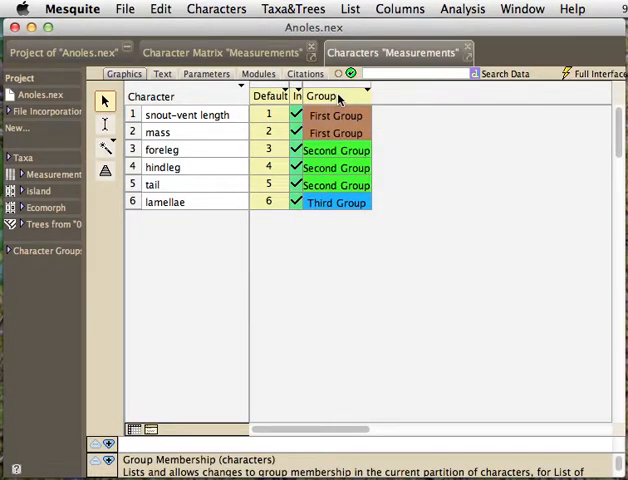
- Review Second Group's name and colour via Set Group / Delete Group without changing any assignment
left_click(340, 96)
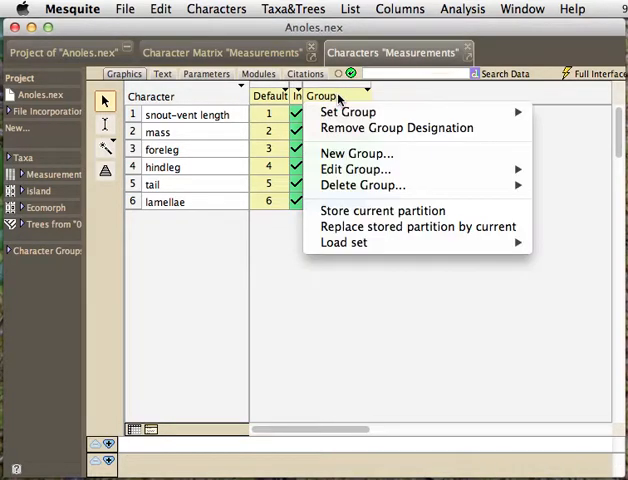
mouse_move(356, 168)
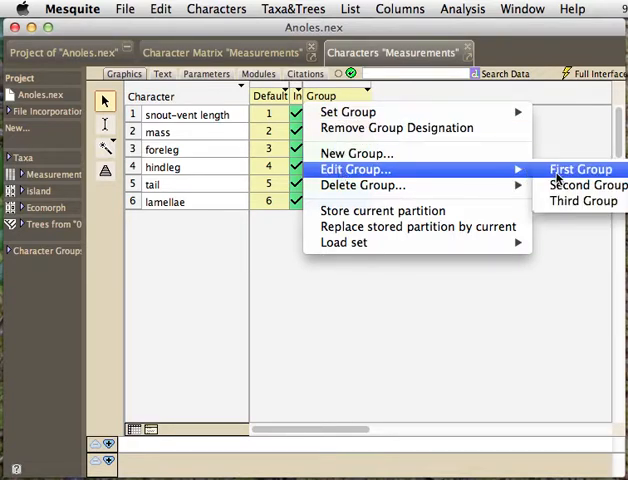
left_click(586, 184)
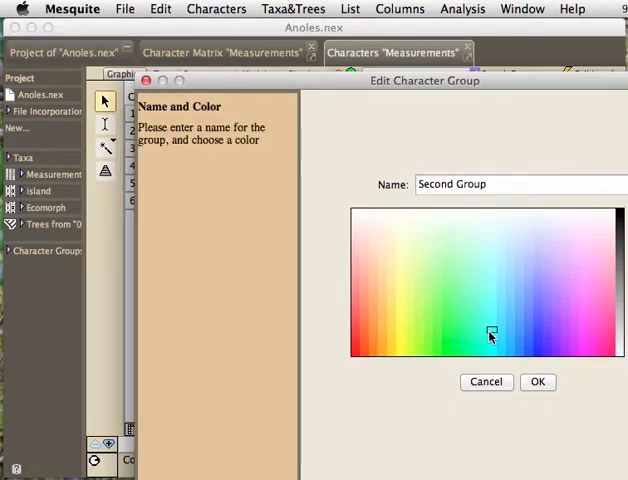
left_click(538, 380)
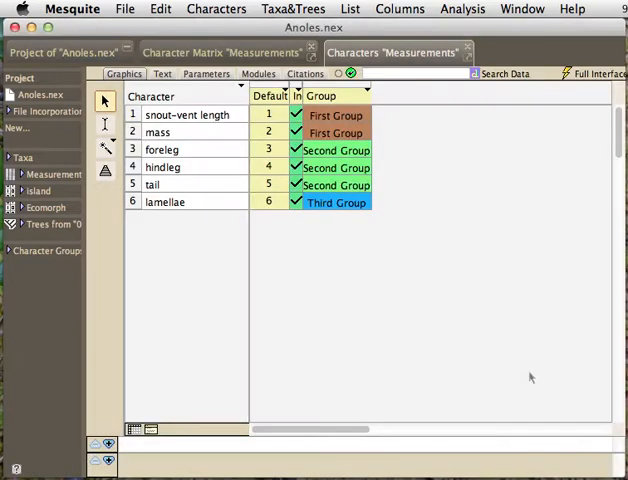
left_click(330, 96)
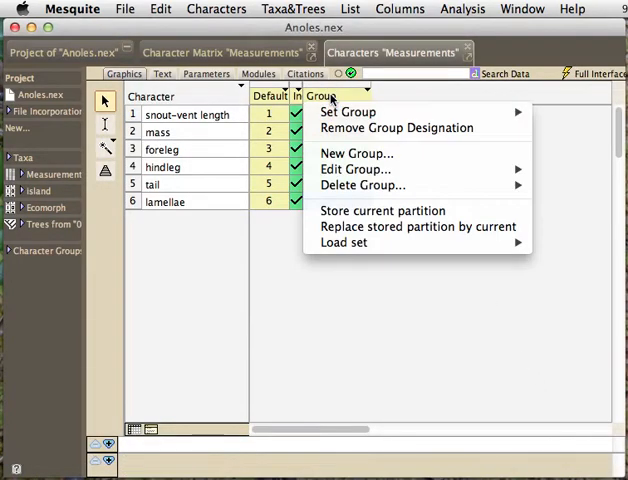
mouse_move(362, 184)
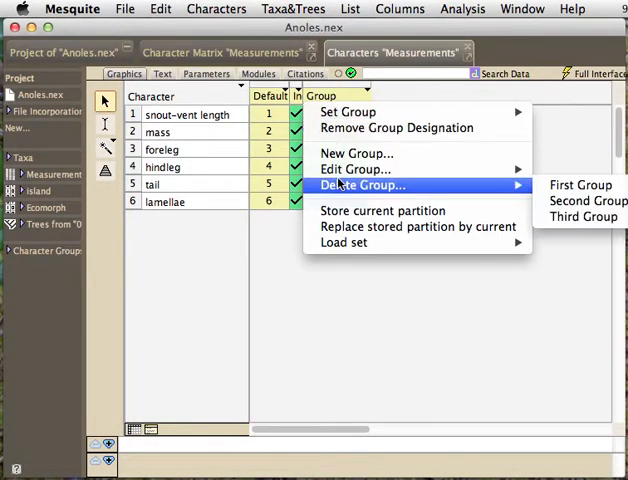
mouse_move(356, 168)
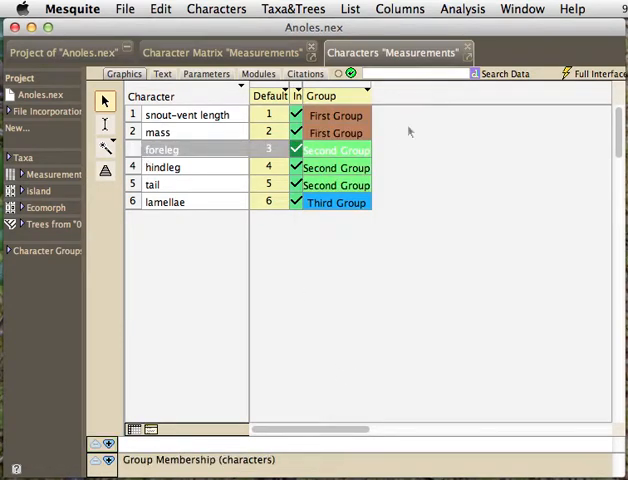
left_click(366, 96)
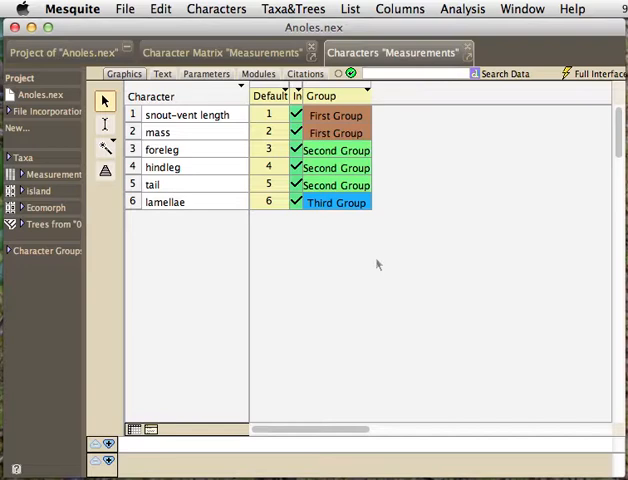
mouse_move(378, 136)
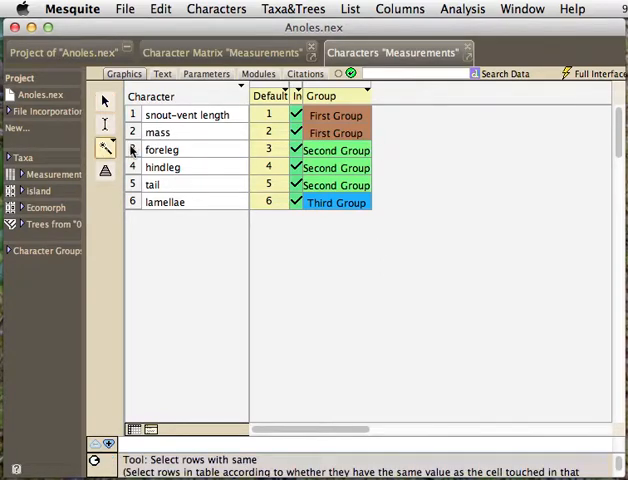
- Move mass above snout-vent length so mass is character 1
left_click(336, 168)
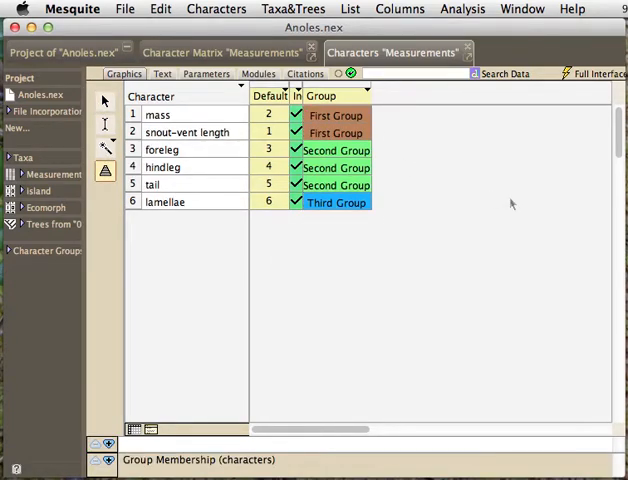
mouse_move(446, 216)
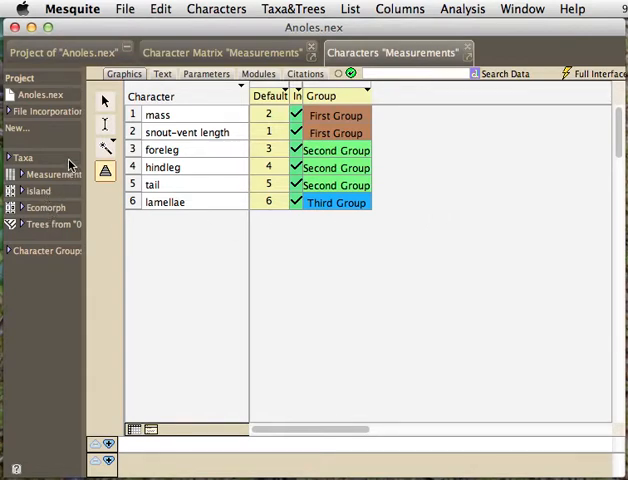
- List the taxa and make ahli through cuvieri a green taxon group named Green Ones
right_click(24, 158)
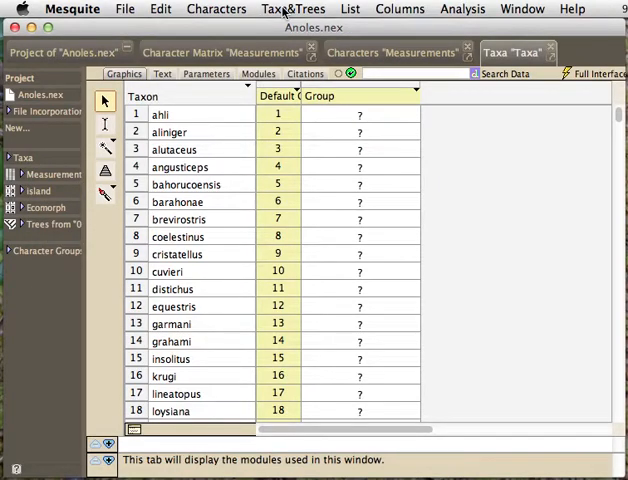
left_click(292, 8)
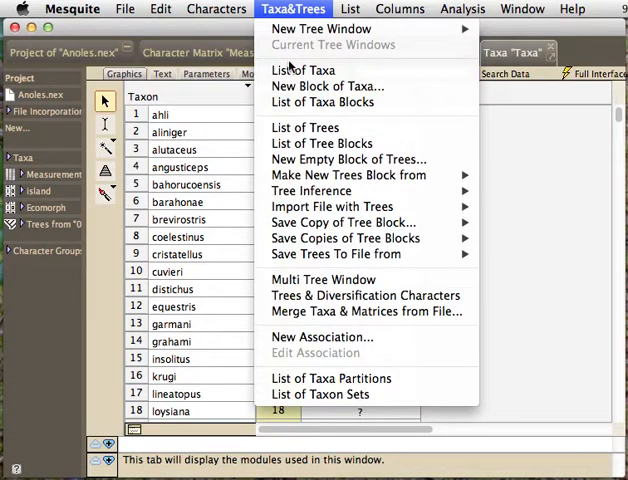
left_click(304, 70)
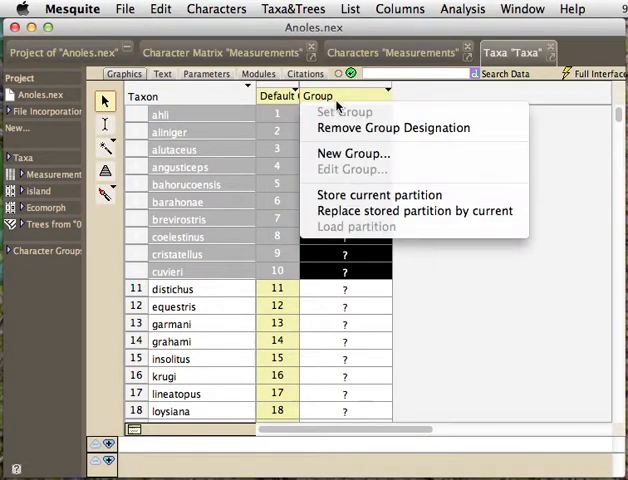
left_click(352, 152)
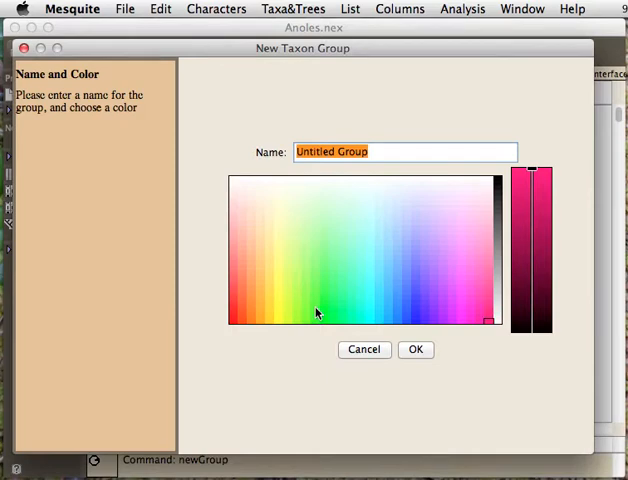
left_click(314, 308)
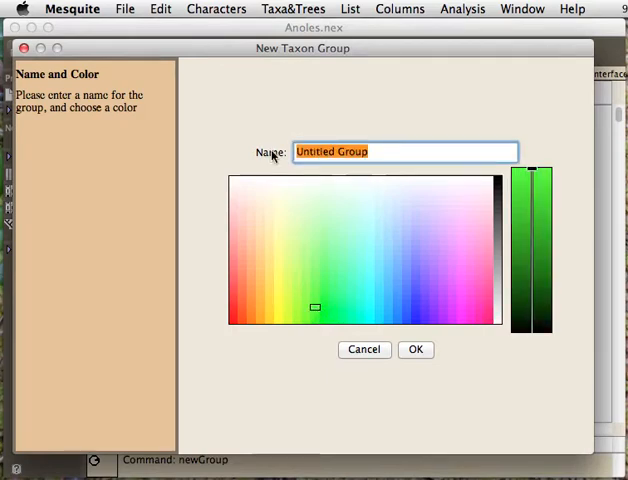
type("Green Ones")
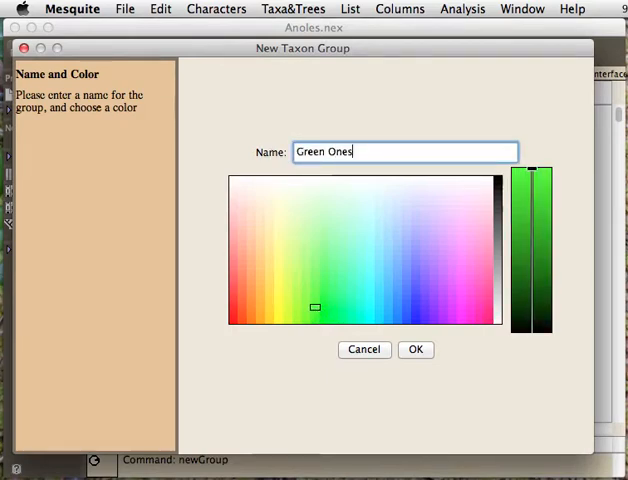
left_click(416, 348)
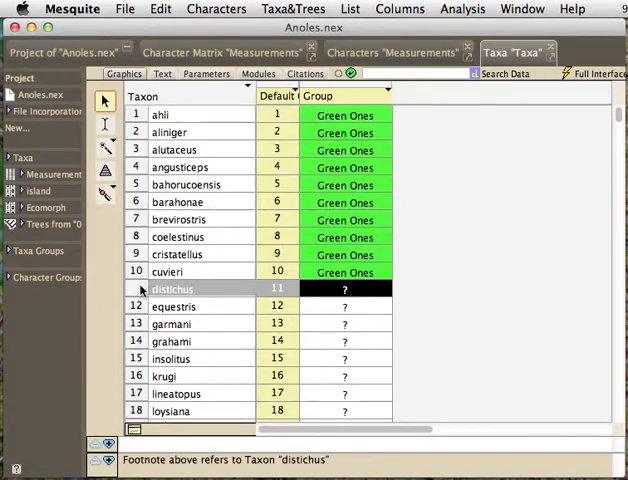
- Make taxa lineatopus through vanidicus a blue taxon group named Blue Ones
scroll("down", 3)
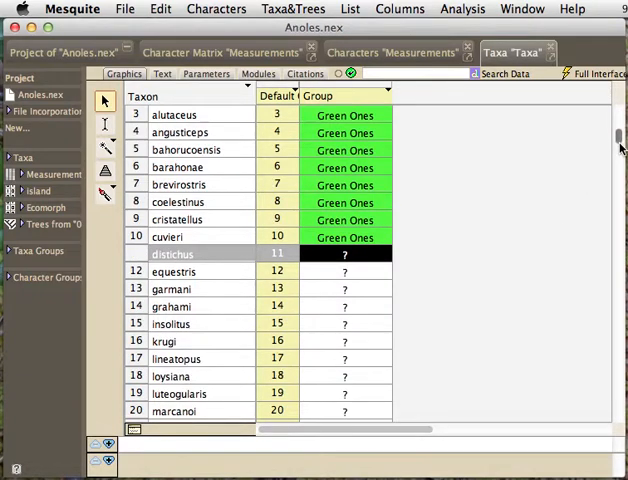
scroll("down", 3)
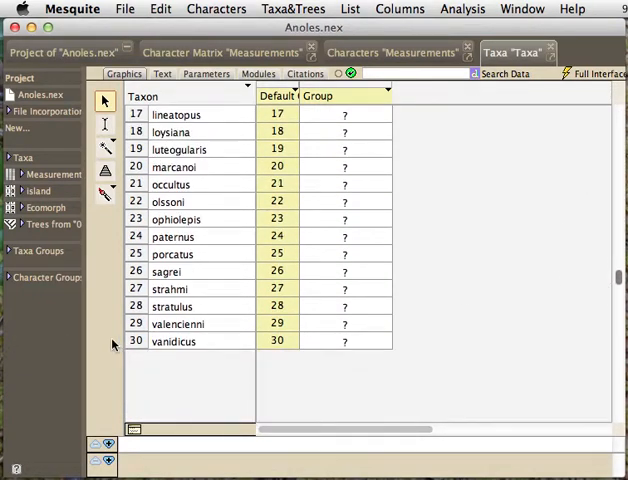
left_click(320, 96)
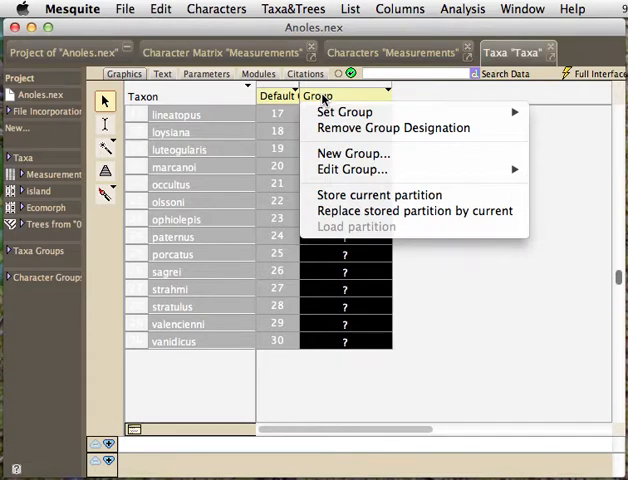
left_click(352, 152)
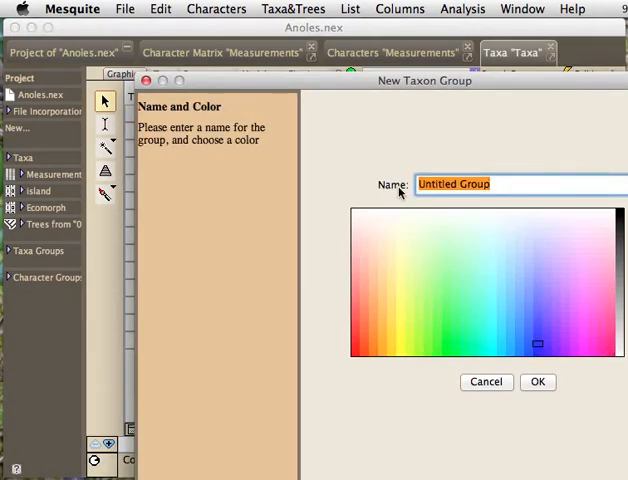
type("Blue Ones")
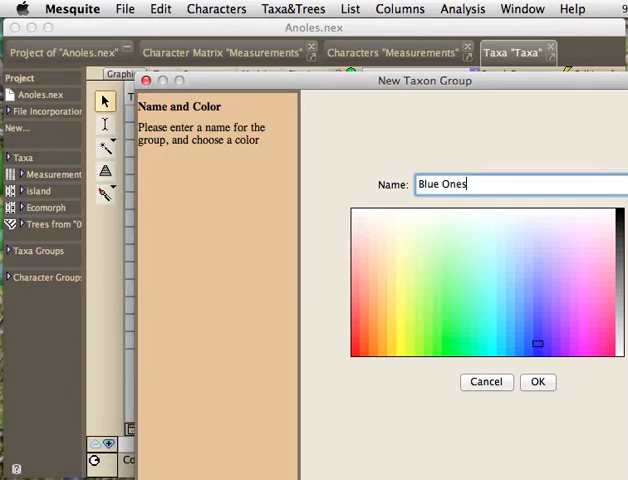
left_click(536, 380)
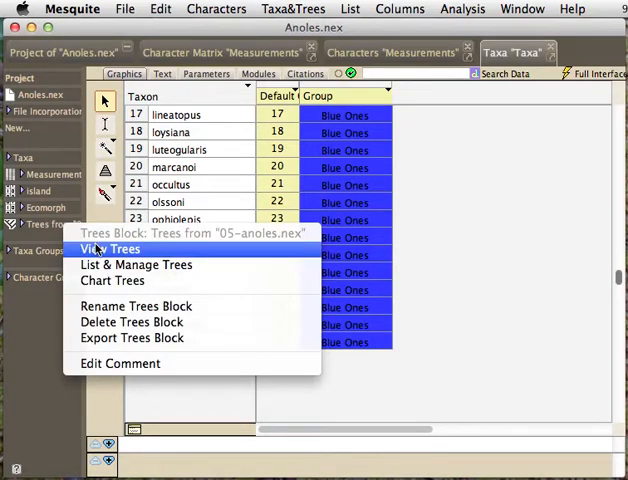
- View the stored Anolis tree and colour its branches green and blue by taxon partition
left_click(112, 248)
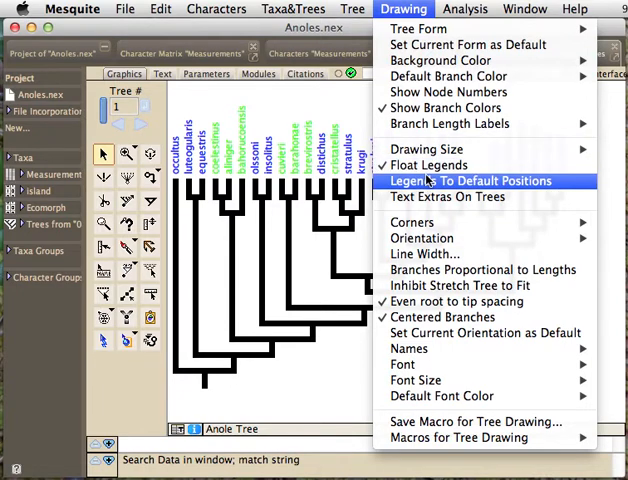
mouse_move(402, 364)
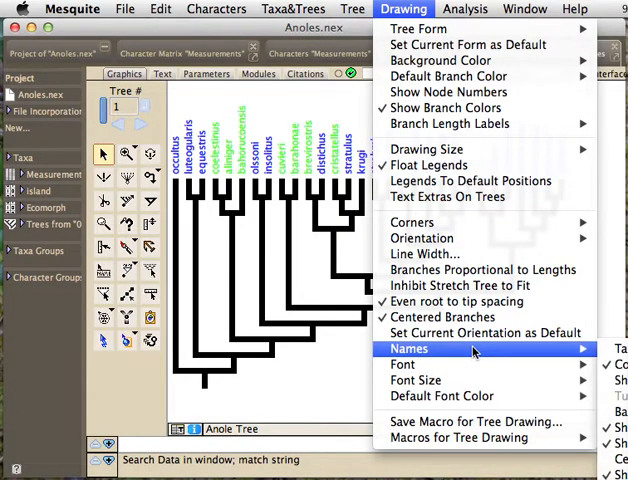
mouse_move(530, 350)
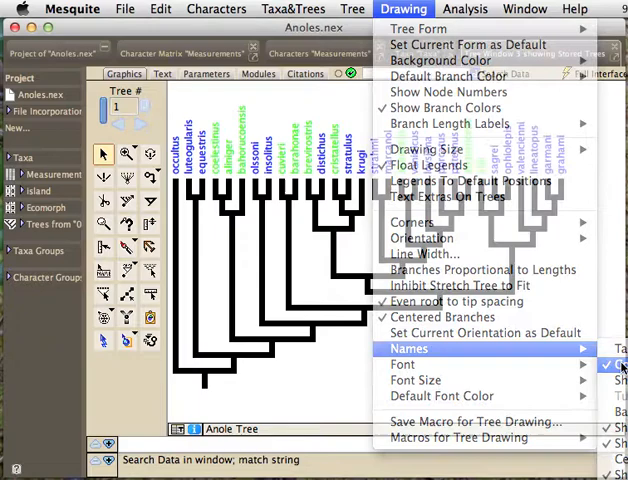
left_click(352, 8)
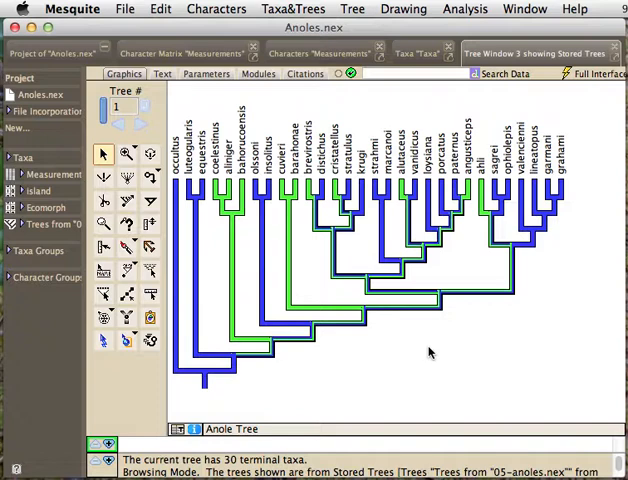
mouse_move(436, 344)
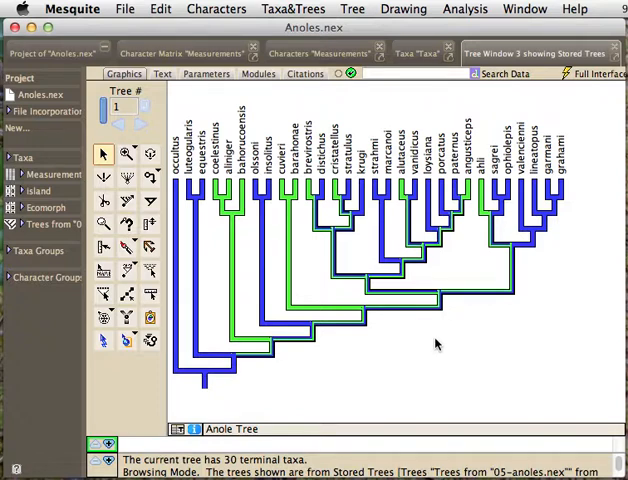